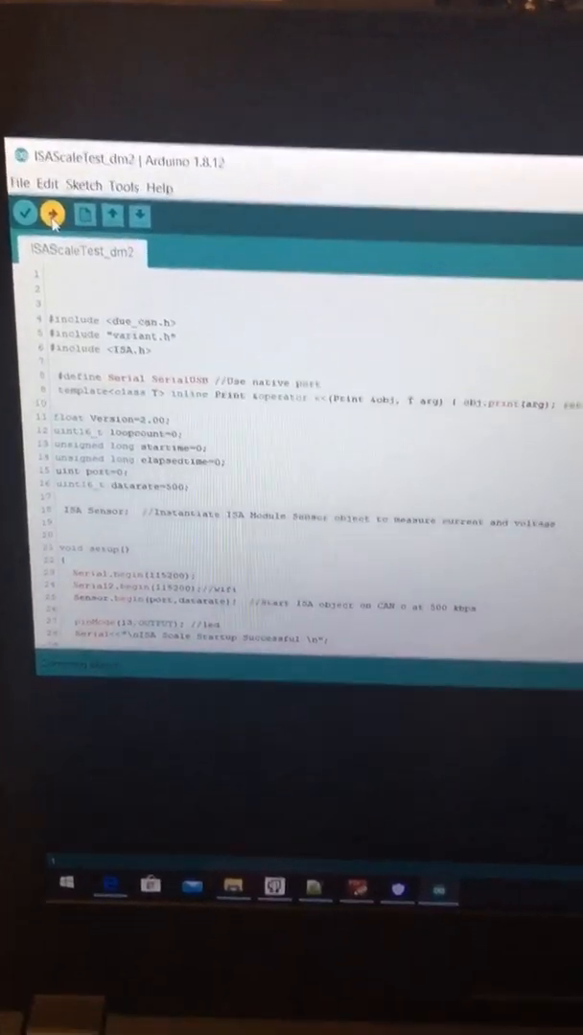
- Upload the ISAScaleTest_dm2 sketch to the board
{"action": "left_click", "coordinate": [116, 187]}
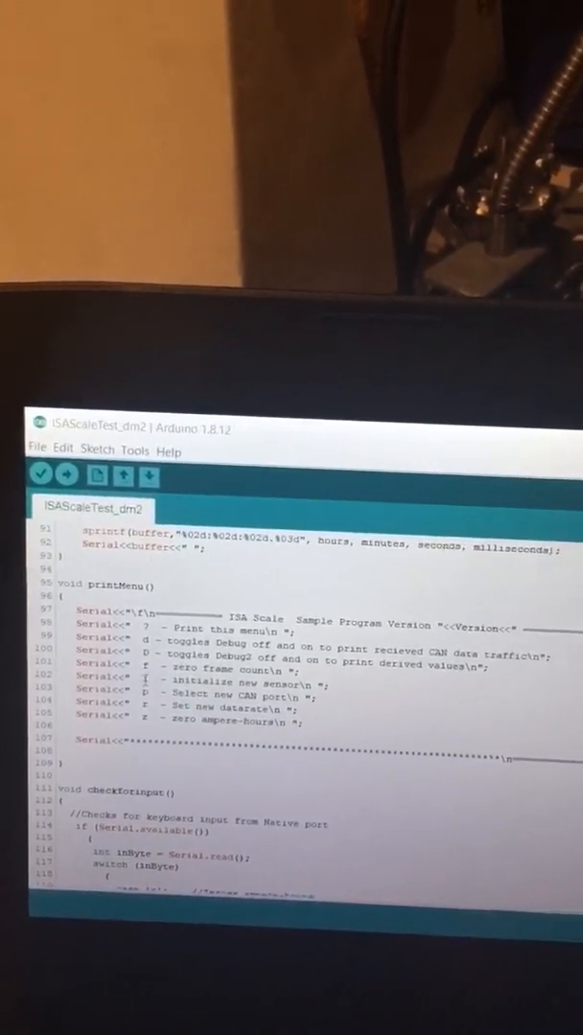
- Review the printMenu serial command list, including the initialize new sensor option
{"action": "left_click", "coordinate": [132, 450]}
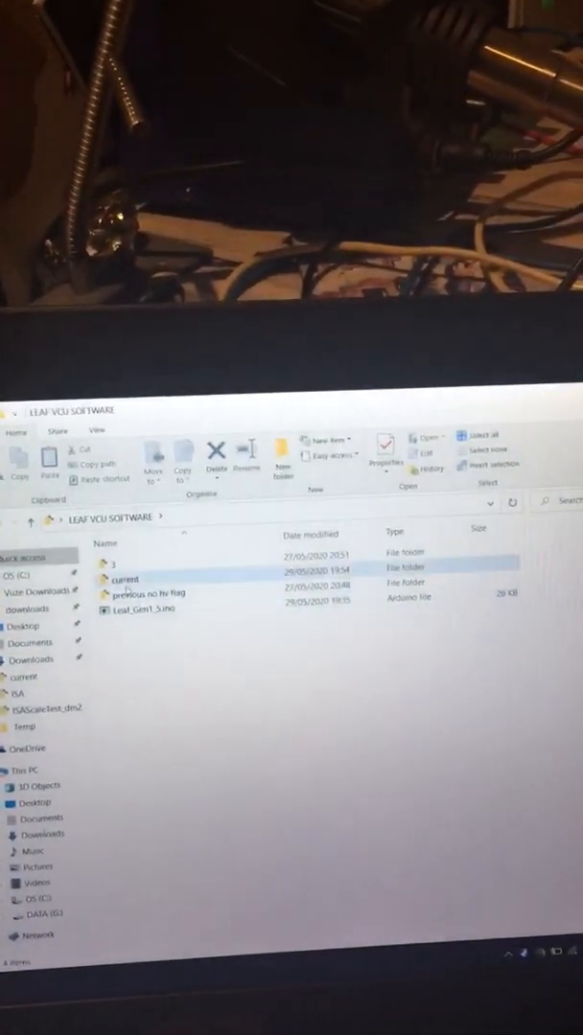
- Open the 'current' folder in LEAF VCU SOFTWARE and launch its sketch in Arduino IDE
{"action": "double_click", "coordinate": [125, 578]}
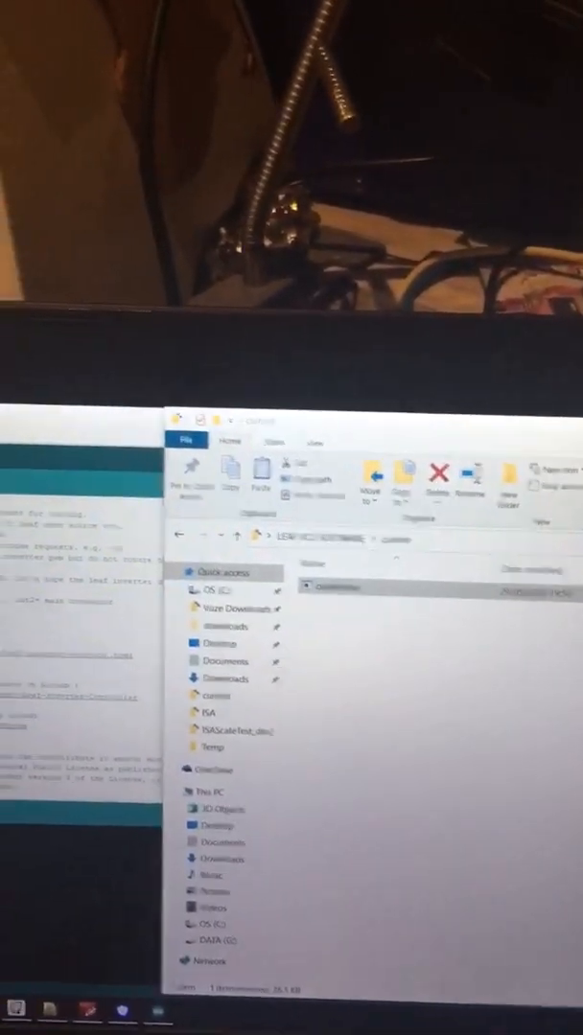
{"action": "left_click", "coordinate": [116, 497]}
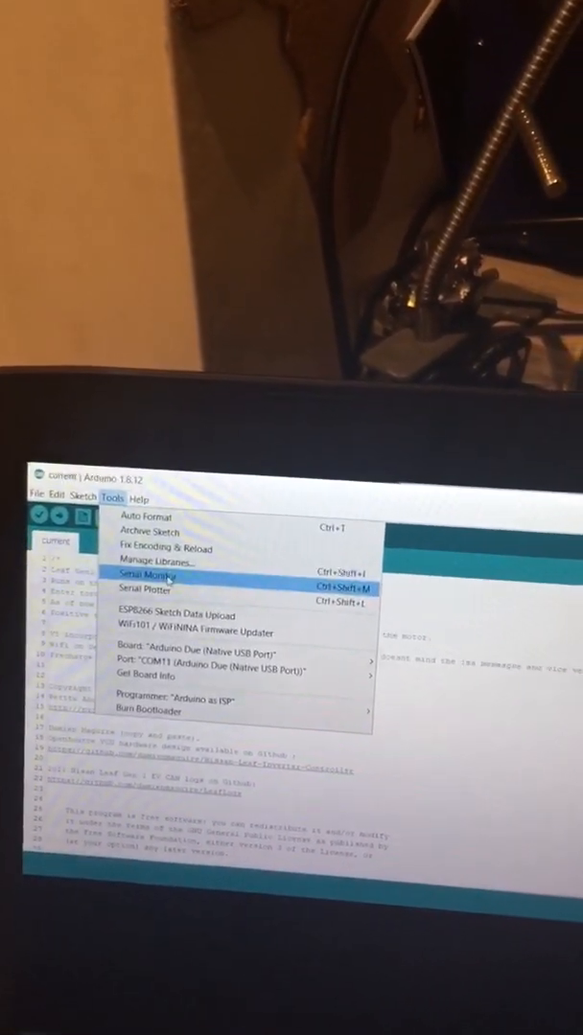